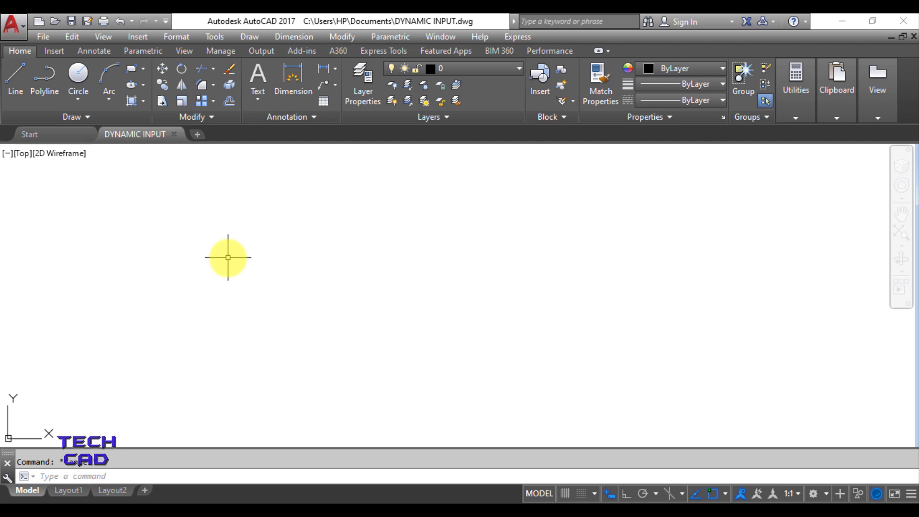
pyautogui.moveTo(876, 310)
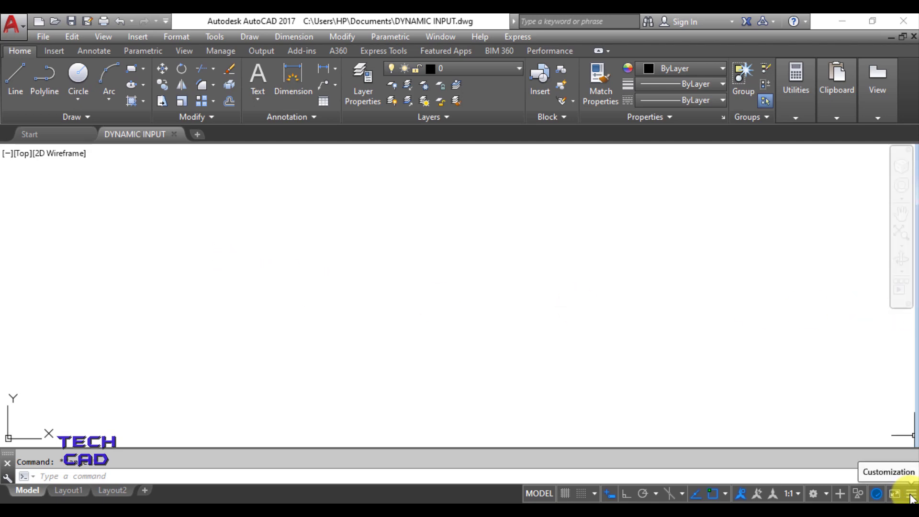
# Step: Enable the Dynamic Input toggle on the status bar via the Customization list
pyautogui.click(912, 493)
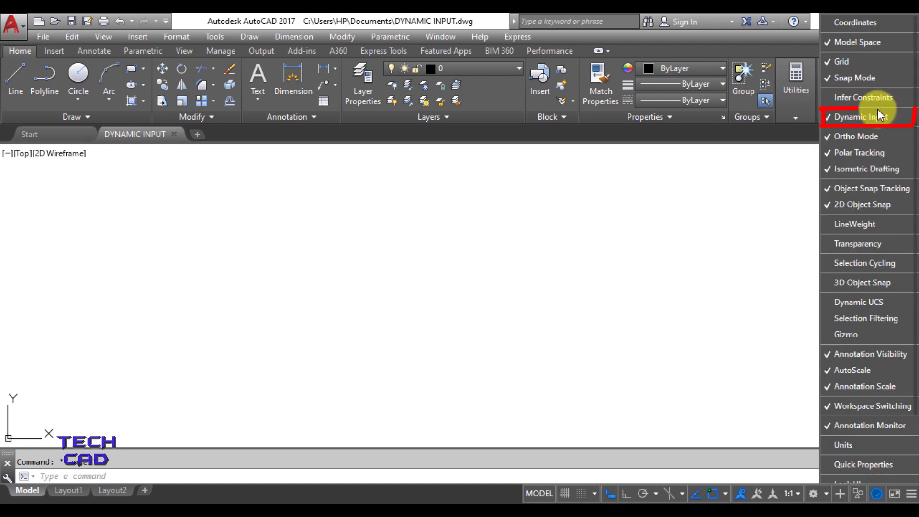
pyautogui.click(860, 116)
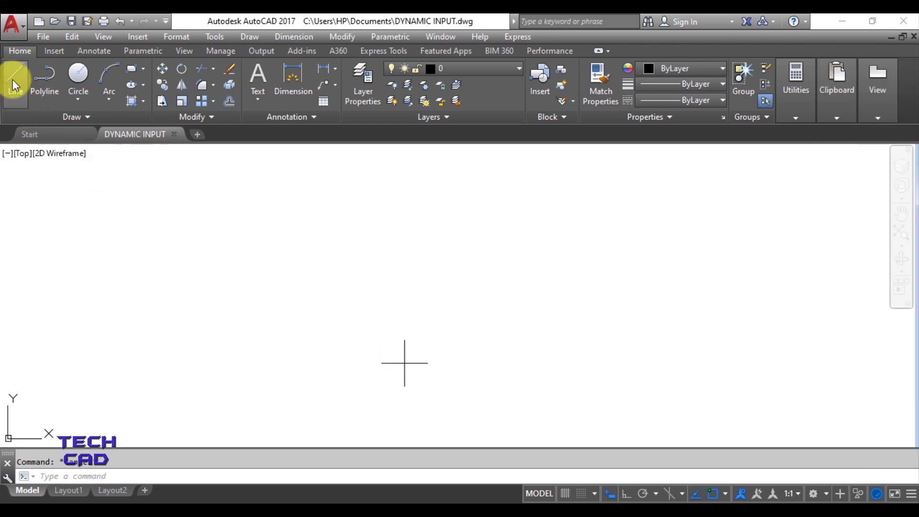
# Step: Draw a line from a picked start point with length 200 at a 20-degree angle
pyautogui.click(15, 79)
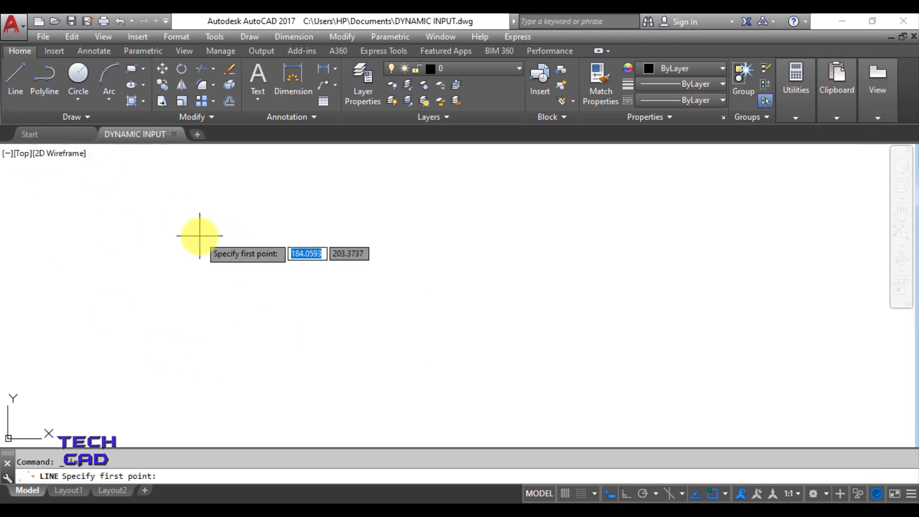
pyautogui.click(199, 235)
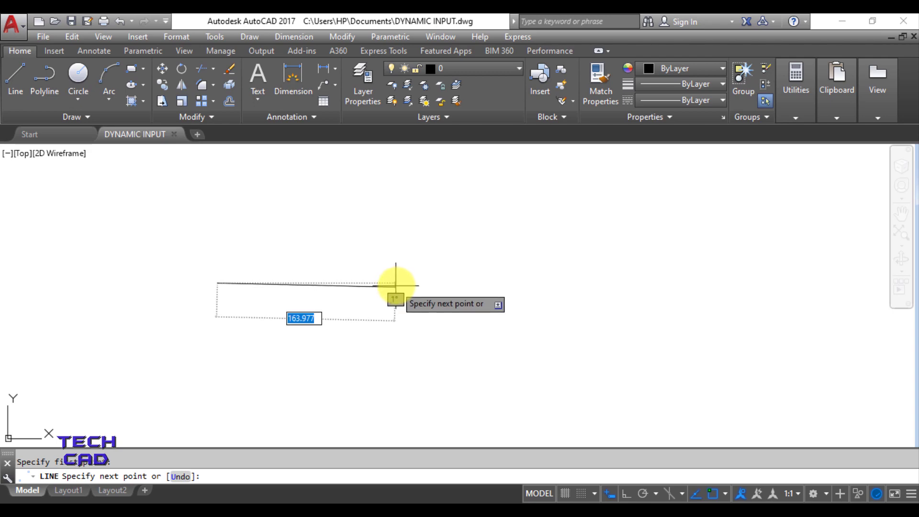
pyautogui.moveTo(395, 317)
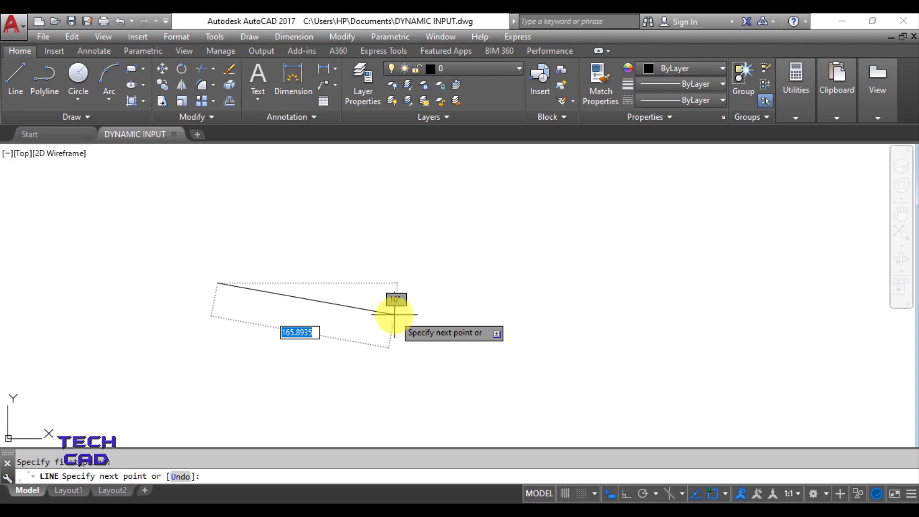
pyautogui.write('200')
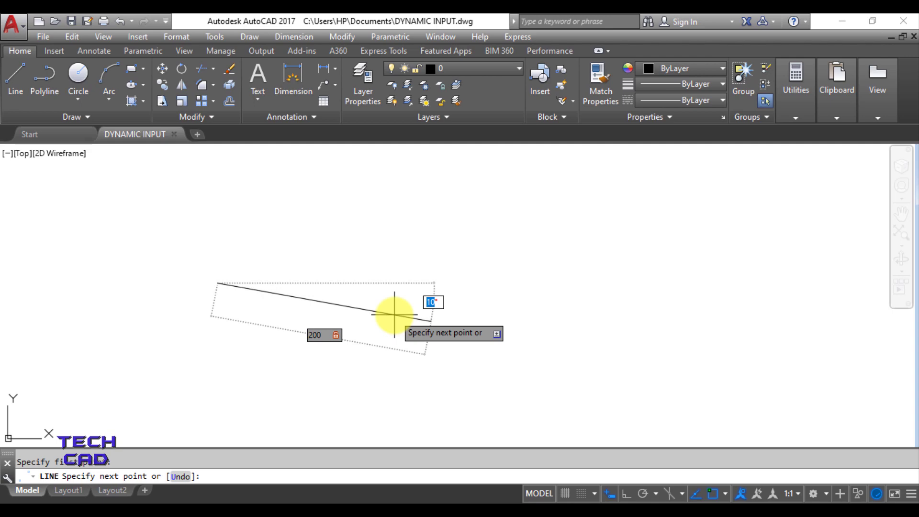
pyautogui.write('20')
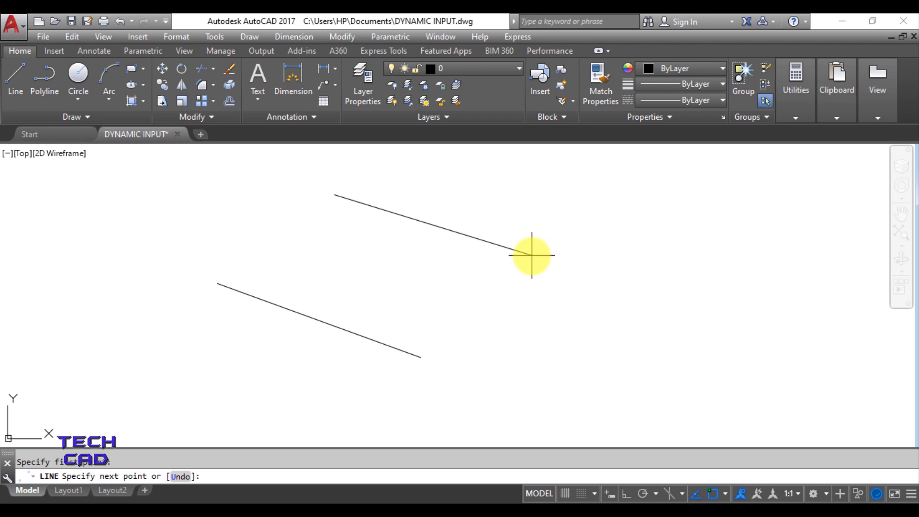
# Step: Cancel the line in progress and turn Dynamic Input off on the status bar
pyautogui.press('Escape')
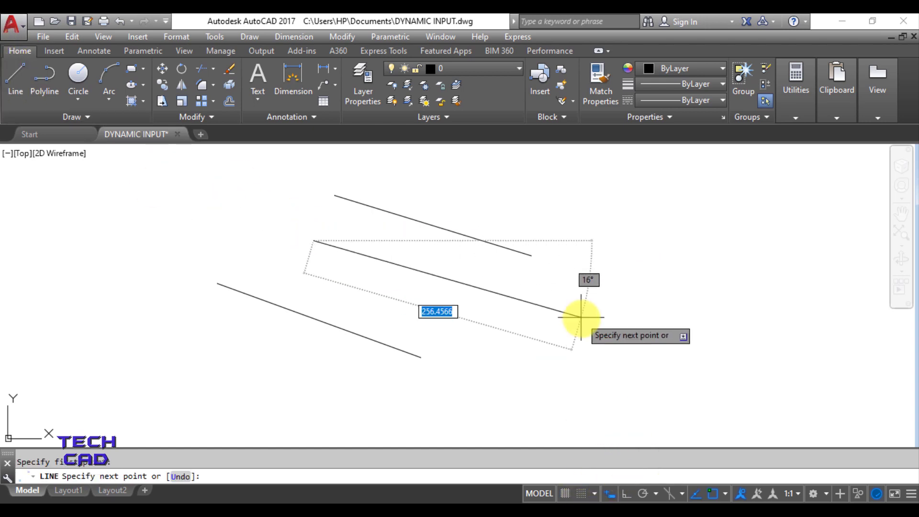
pyautogui.moveTo(577, 321)
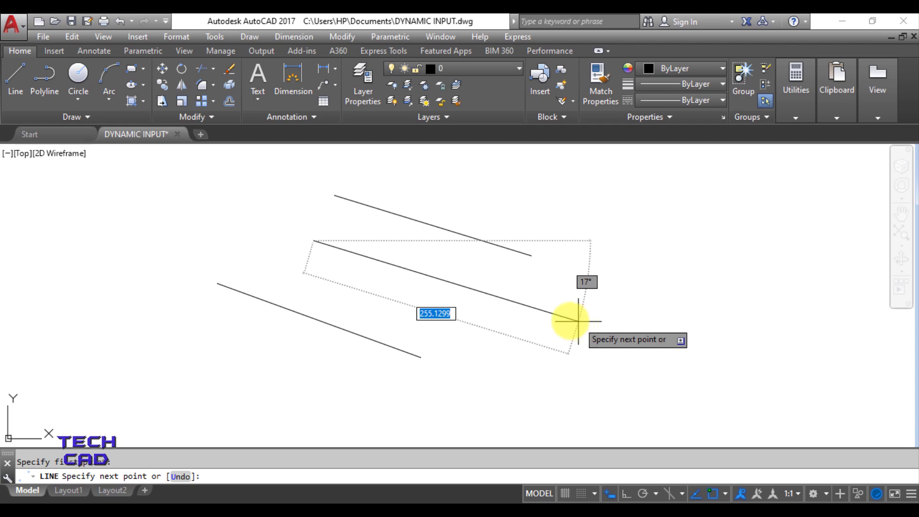
pyautogui.moveTo(551, 306)
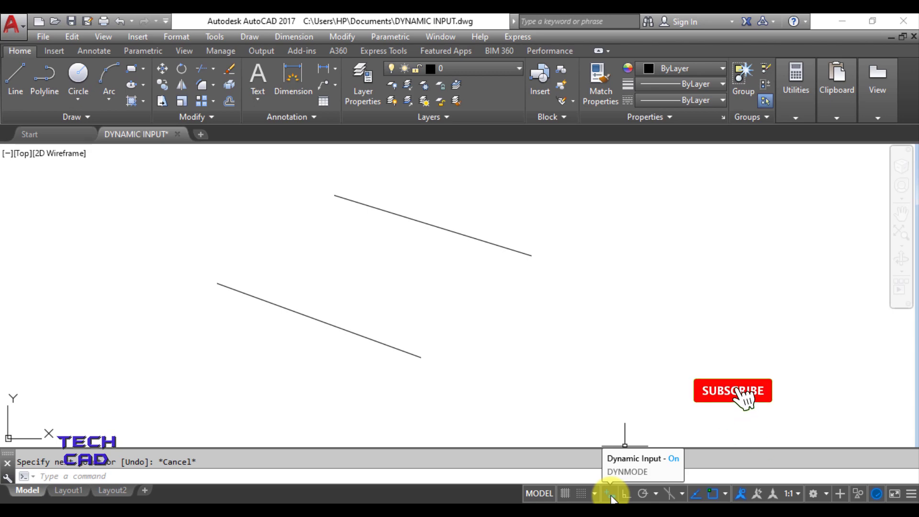
pyautogui.click(732, 391)
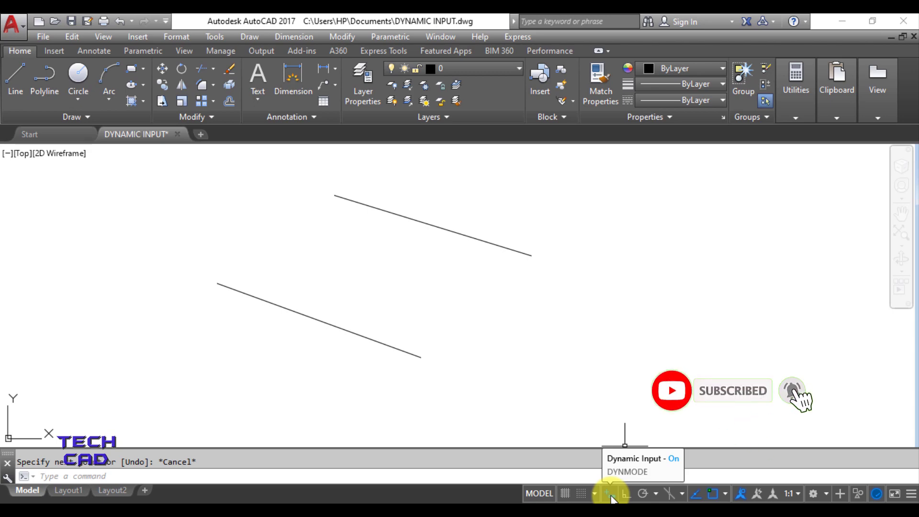